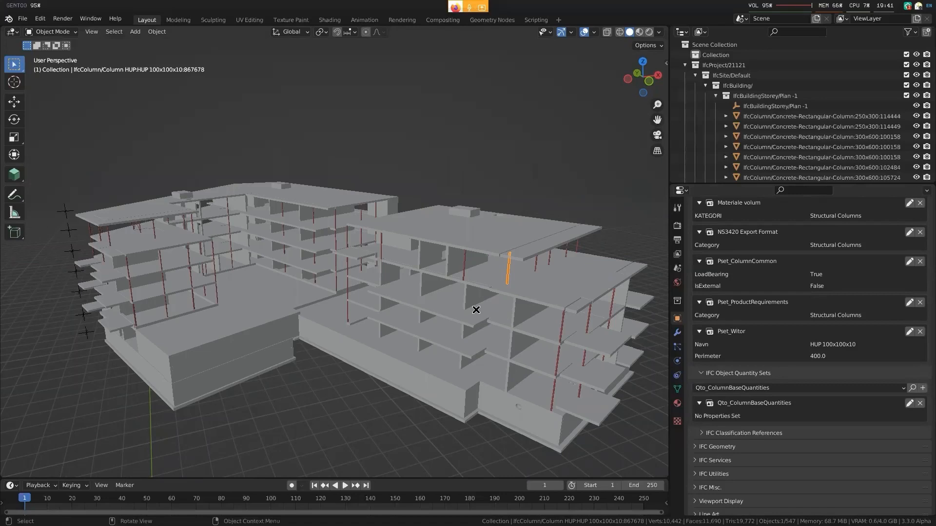
# Orbit and zoom around the building to view the roof slab and upstairs steel column, then pull back
pyautogui.moveTo(476, 310); pyautogui.dragTo(444, 342)
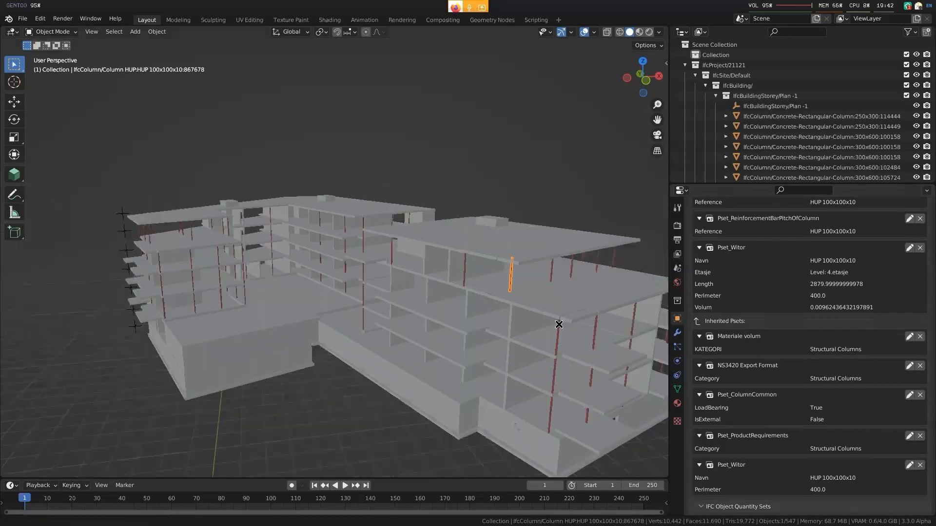
pyautogui.moveTo(559, 323); pyautogui.dragTo(482, 349)
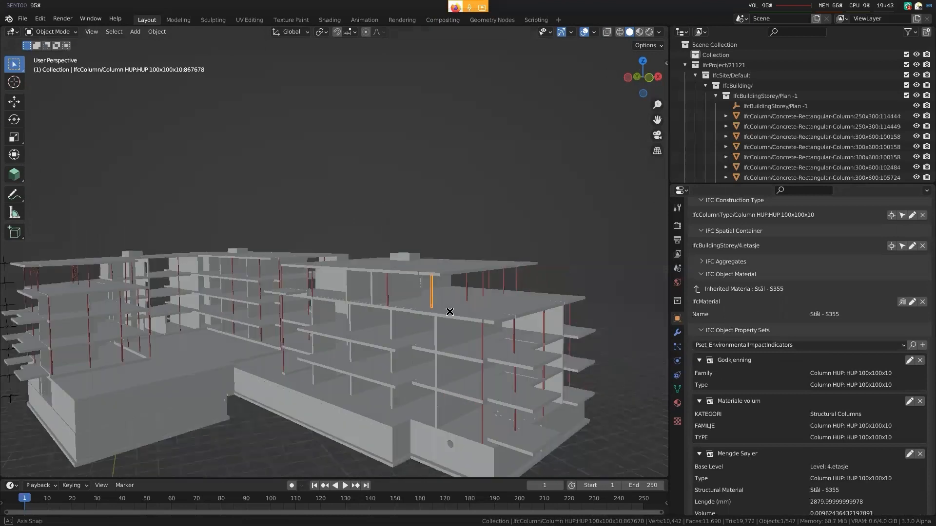
pyautogui.moveTo(450, 312); pyautogui.dragTo(490, 339)
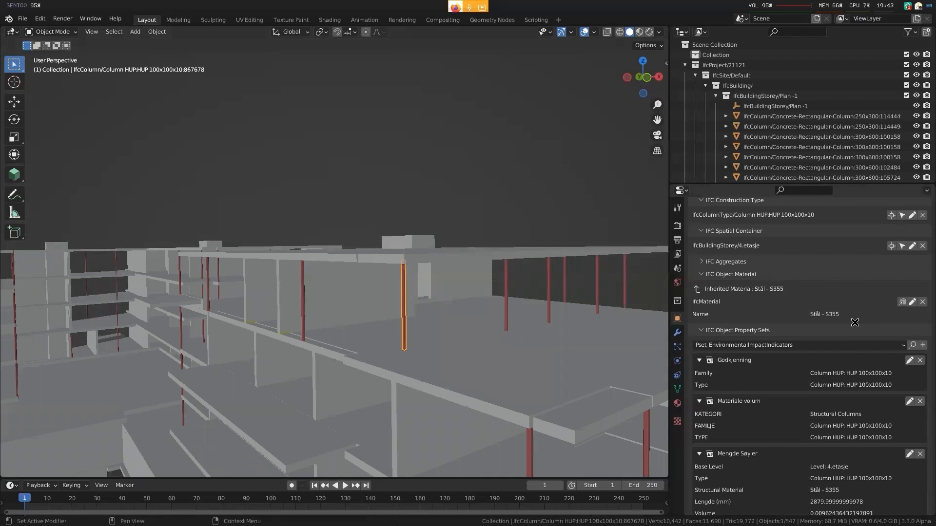
pyautogui.moveTo(476, 239)
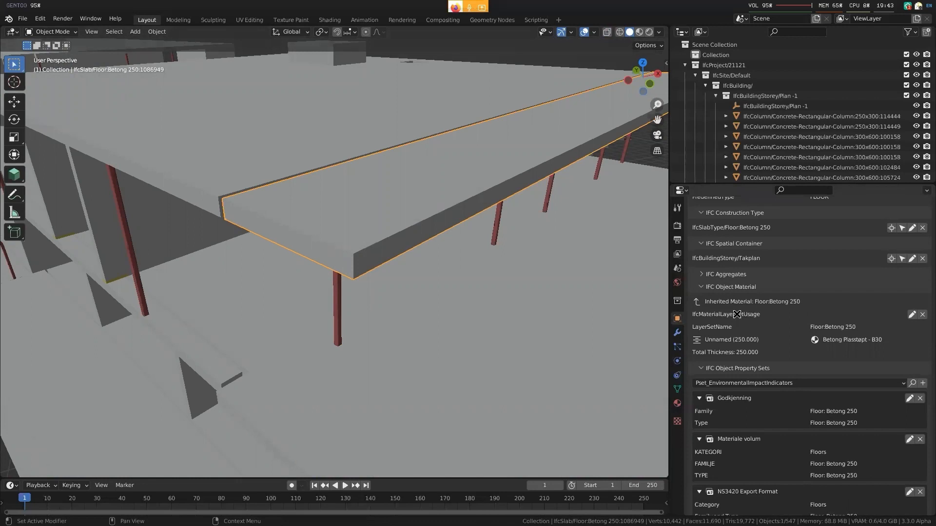
pyautogui.moveTo(421, 262)
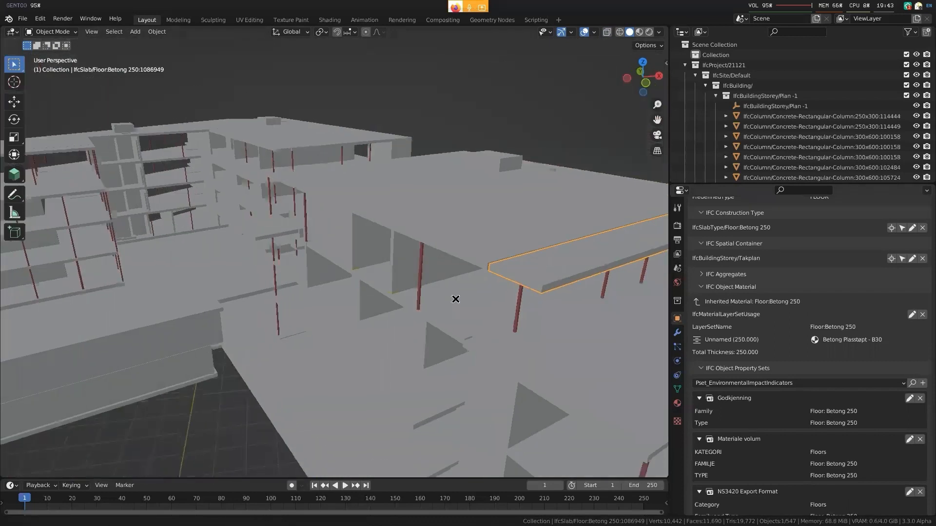
pyautogui.moveTo(455, 300); pyautogui.dragTo(447, 311)
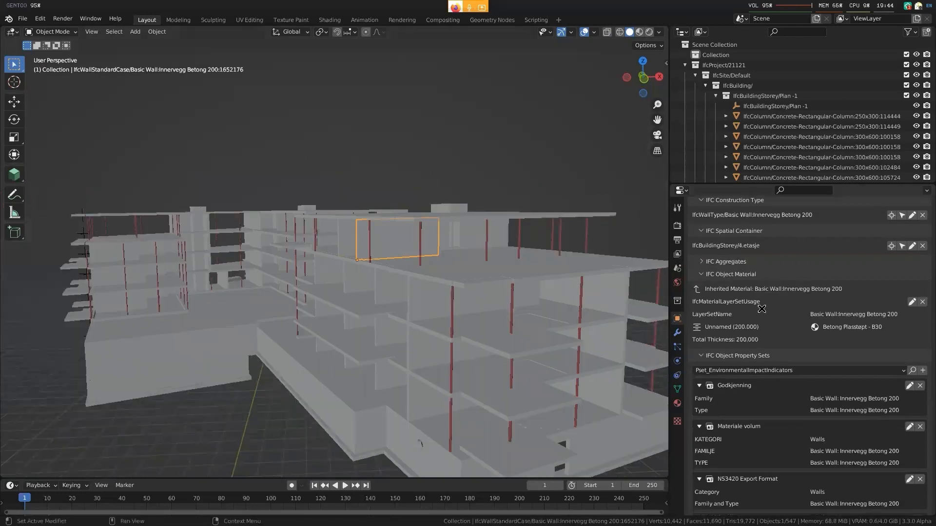
pyautogui.moveTo(729, 309)
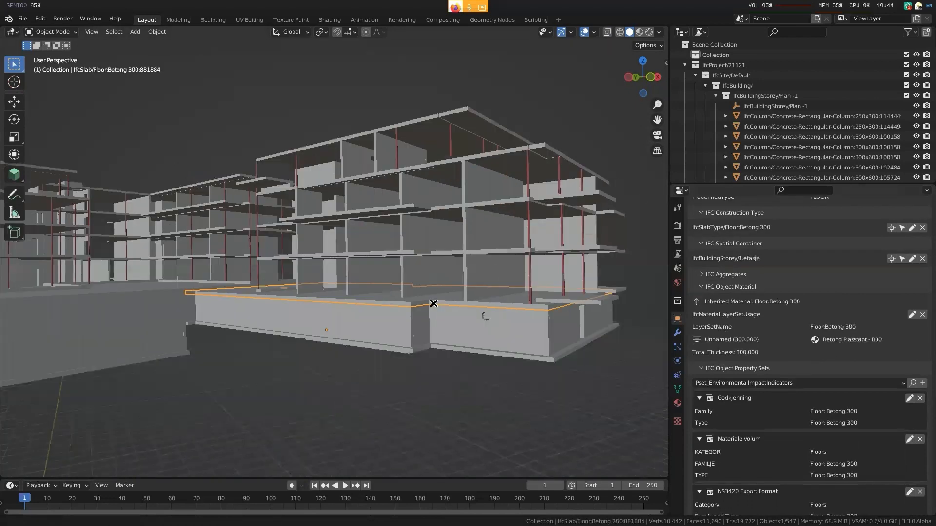
# Orbit through the upper floors and zoom to the exterior wall, ending on a building overview
pyautogui.moveTo(434, 303); pyautogui.dragTo(337, 292)
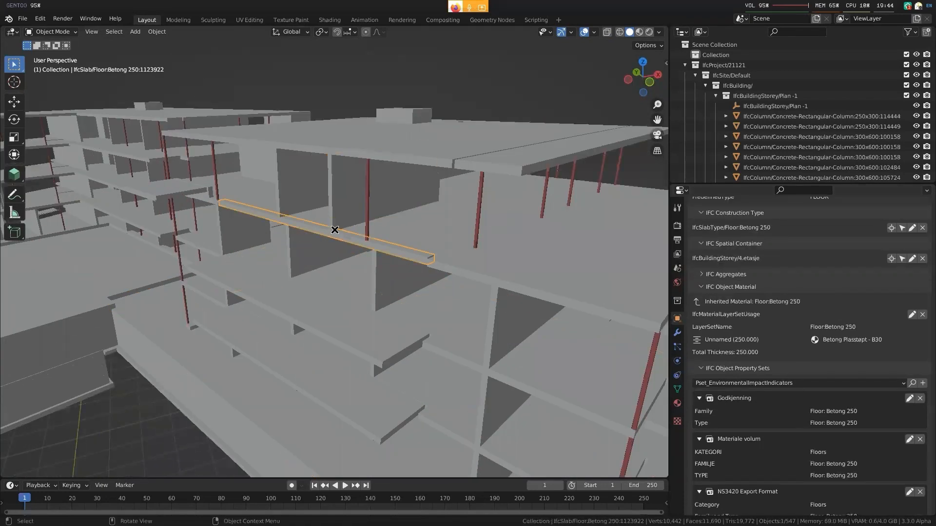
pyautogui.moveTo(334, 230); pyautogui.dragTo(432, 286)
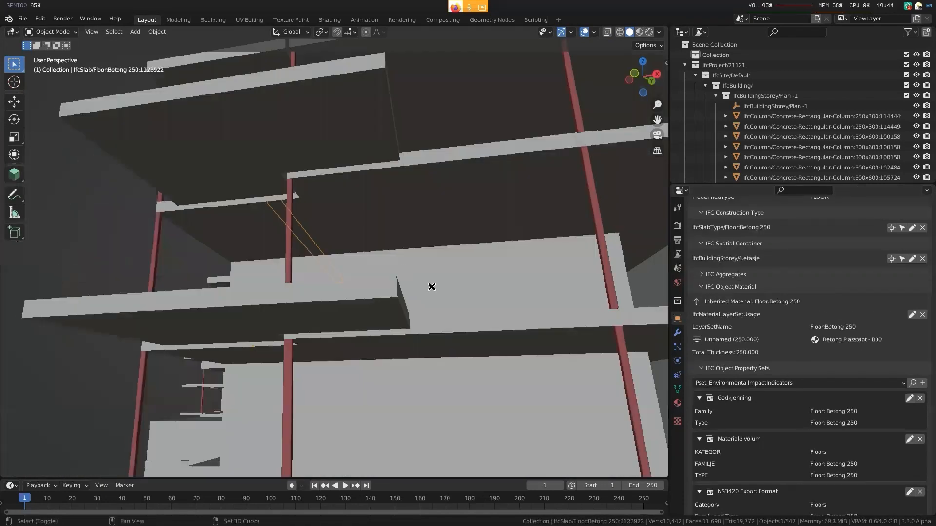
pyautogui.moveTo(432, 286); pyautogui.dragTo(413, 349)
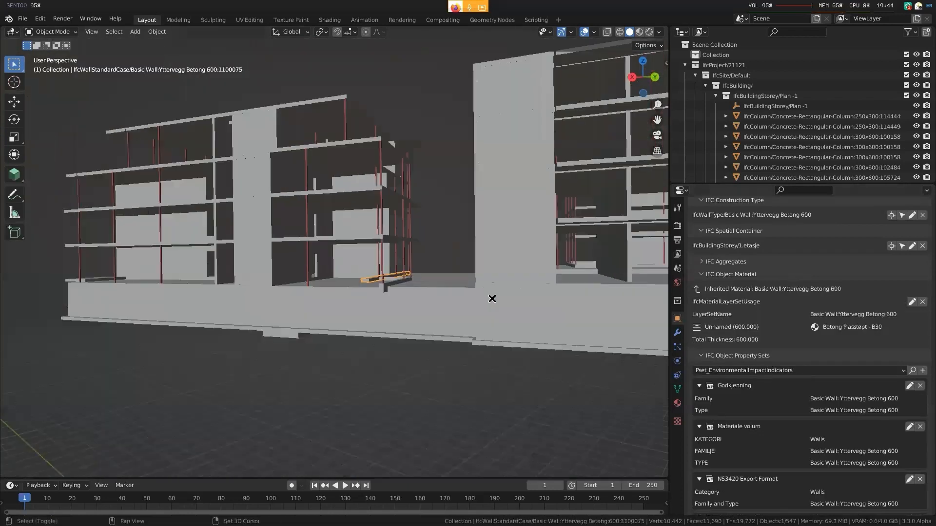
pyautogui.moveTo(477, 298); pyautogui.dragTo(430, 334)
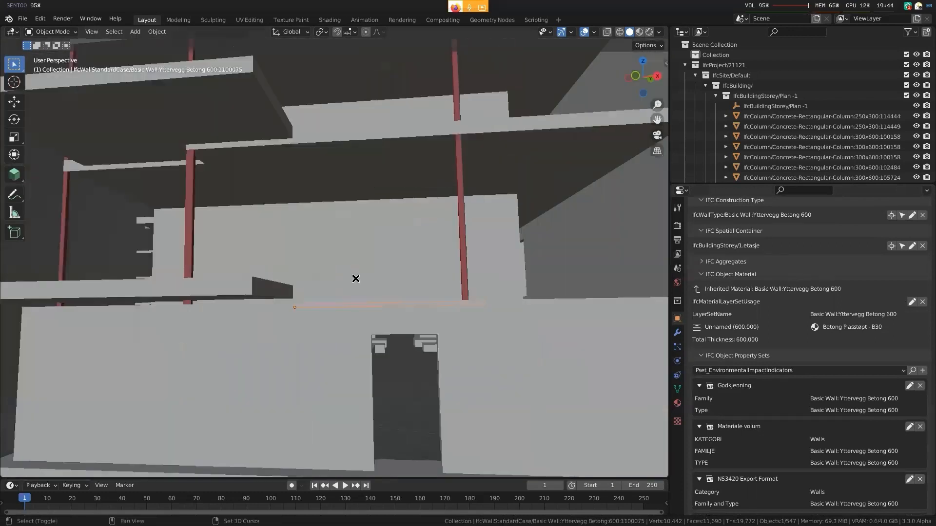
pyautogui.moveTo(354, 279); pyautogui.dragTo(486, 340)
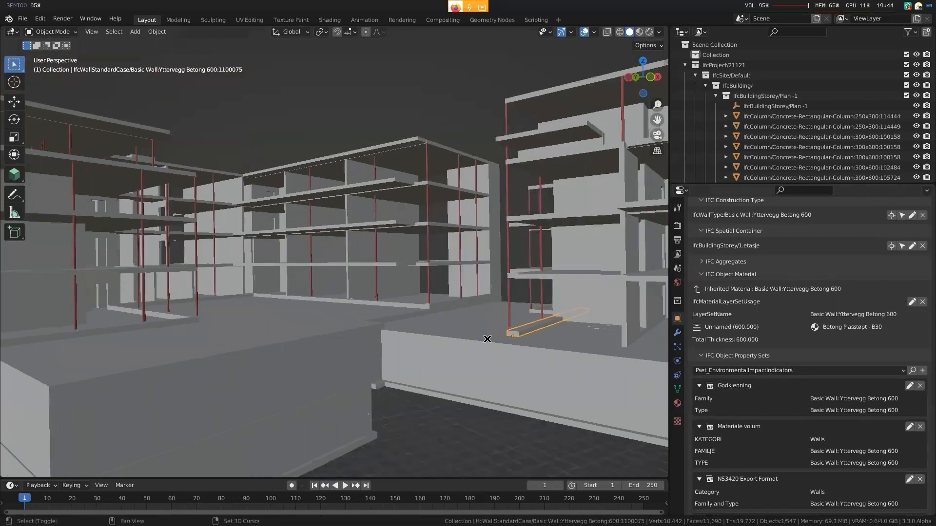
pyautogui.moveTo(488, 338); pyautogui.dragTo(424, 338)
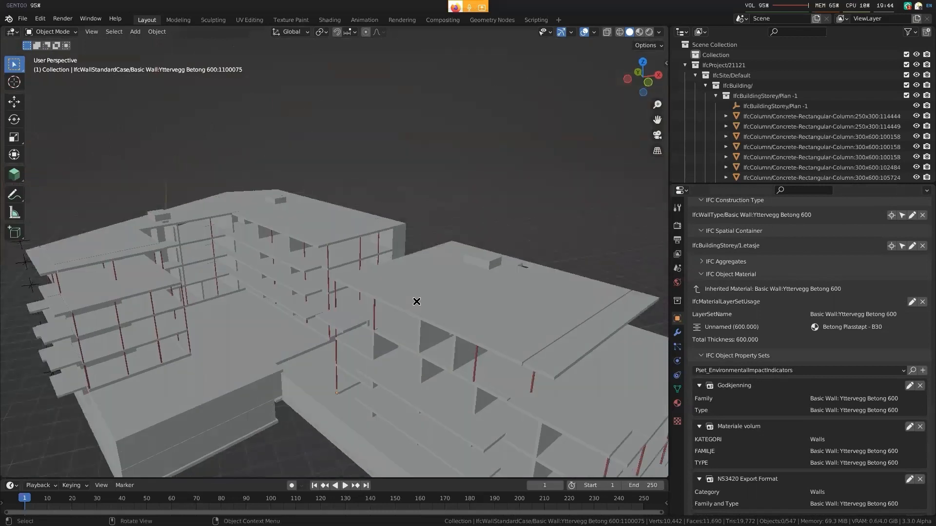
# Select the roof slab to inspect its IFC information
pyautogui.click(659, 31)
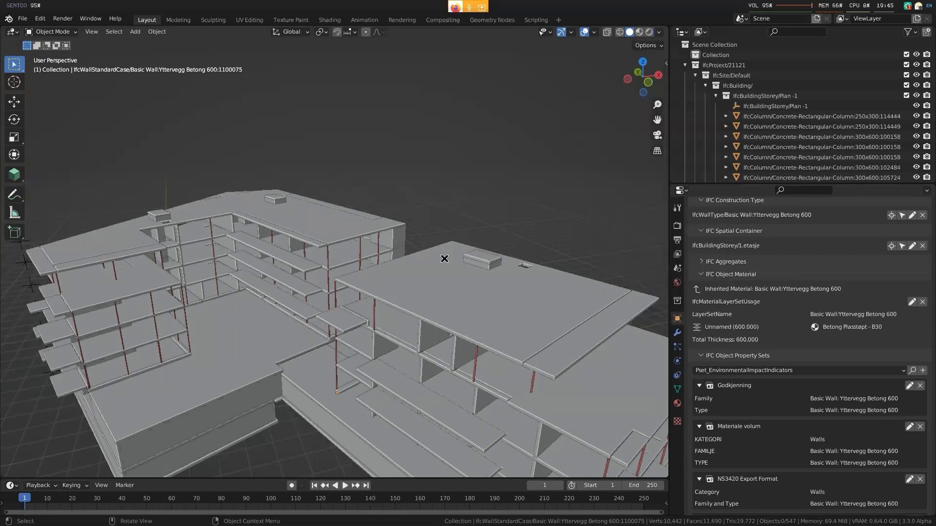
pyautogui.moveTo(461, 247)
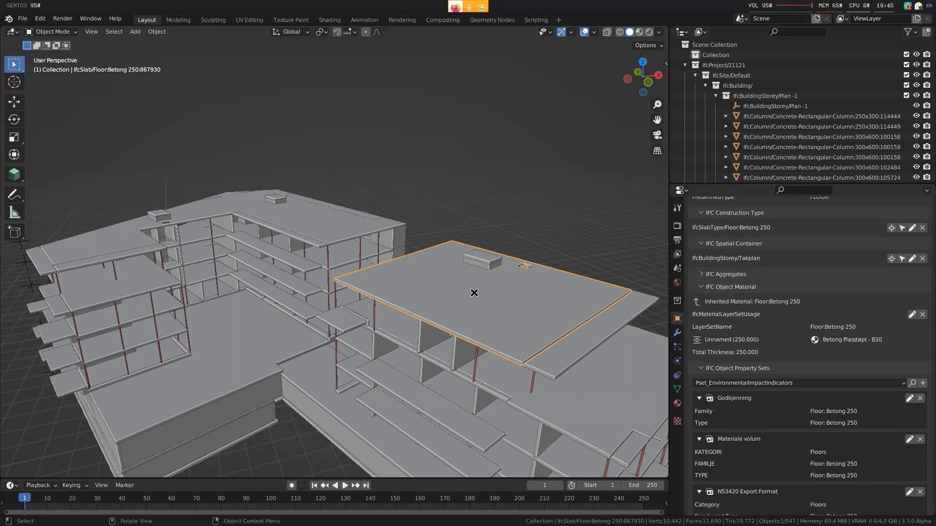
pyautogui.moveTo(477, 343)
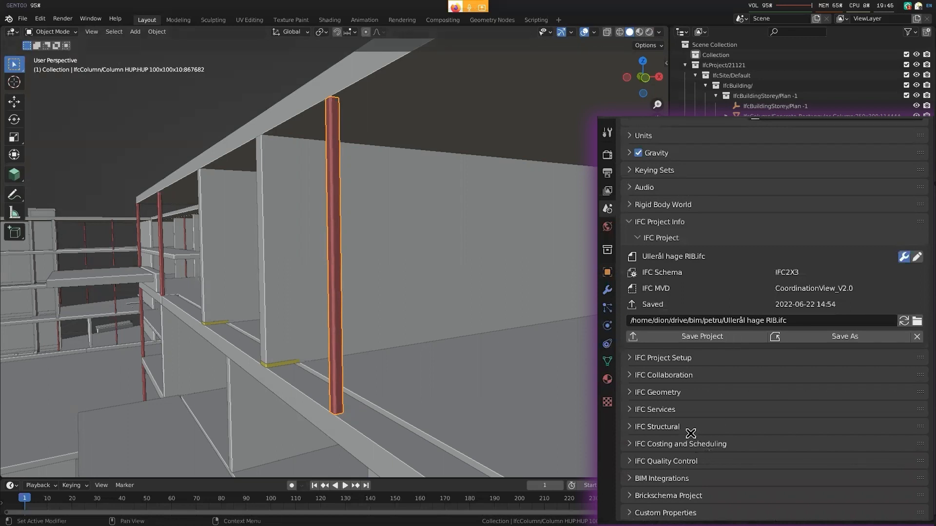
# Load the project's IFC Materials list and pick Betong Plasstøpt - B35 under Uncategorised
pyautogui.click(656, 392)
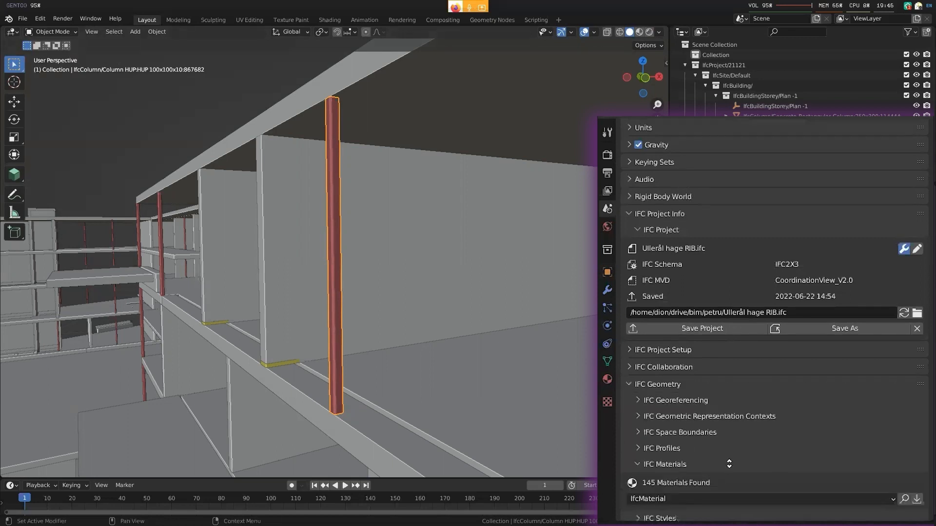
pyautogui.scroll(-3)
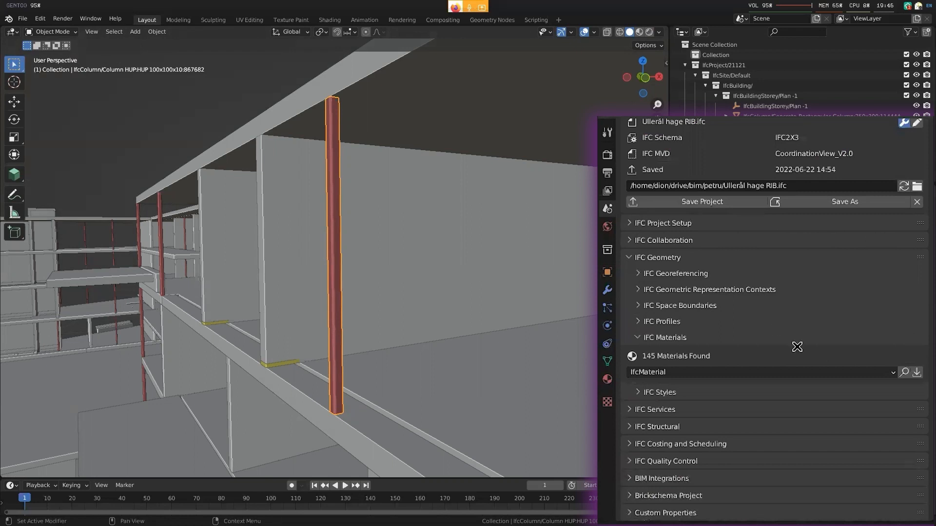
pyautogui.click(759, 372)
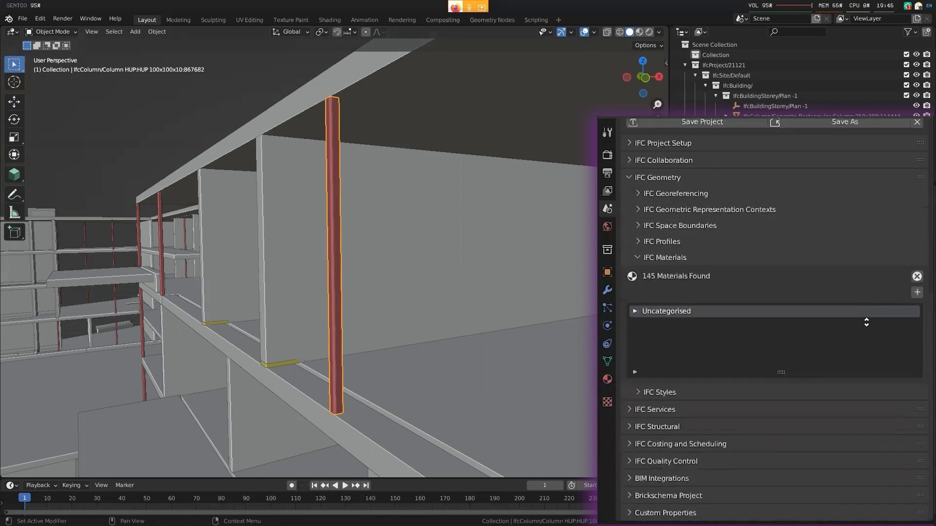
pyautogui.moveTo(635, 311)
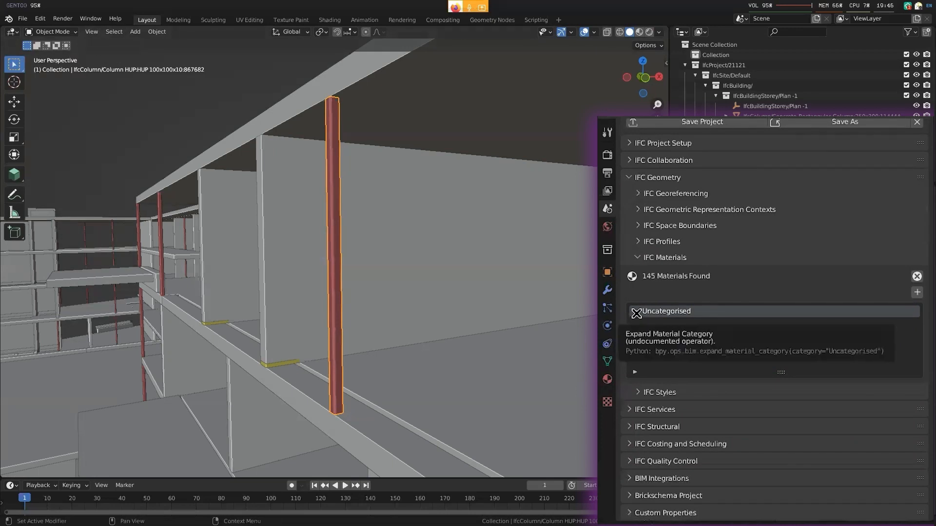
pyautogui.click(636, 311)
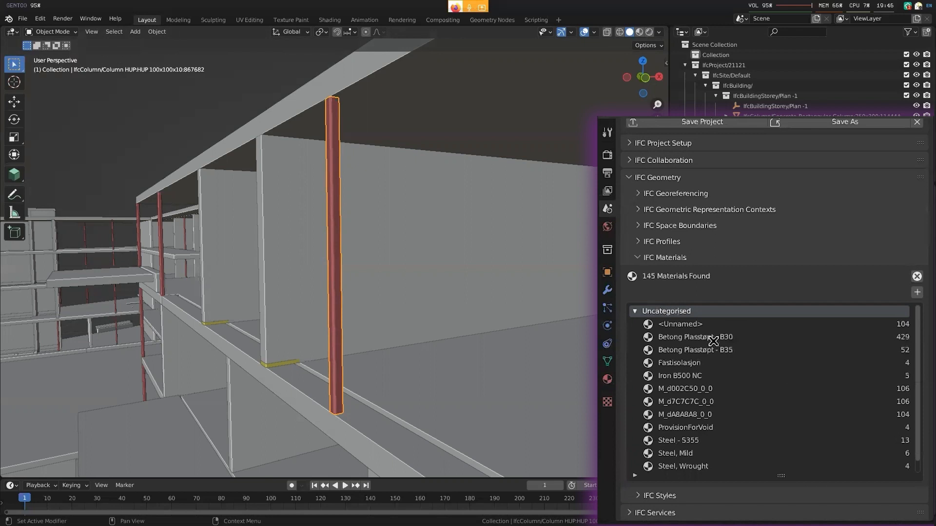
pyautogui.click(695, 337)
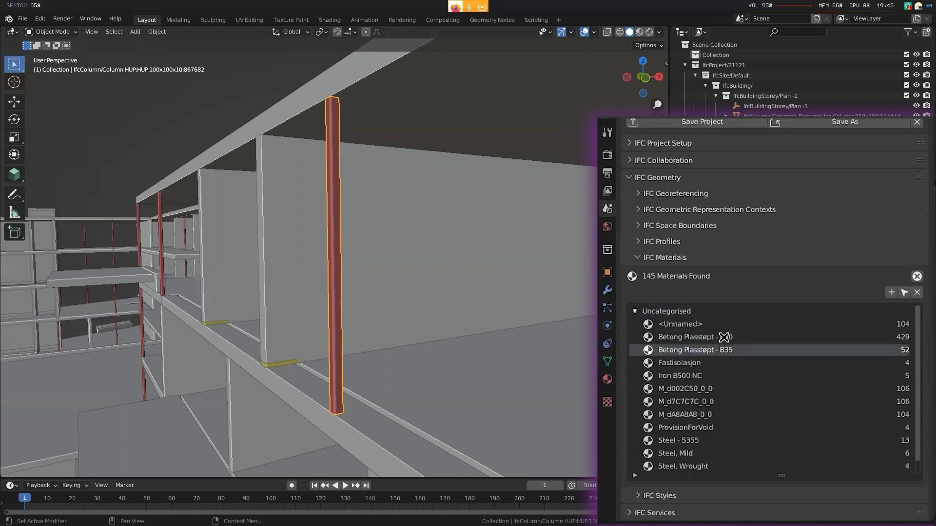
# Re-expand the Uncategorised category and scroll through the 145 materials and their usage counts
pyautogui.click(634, 311)
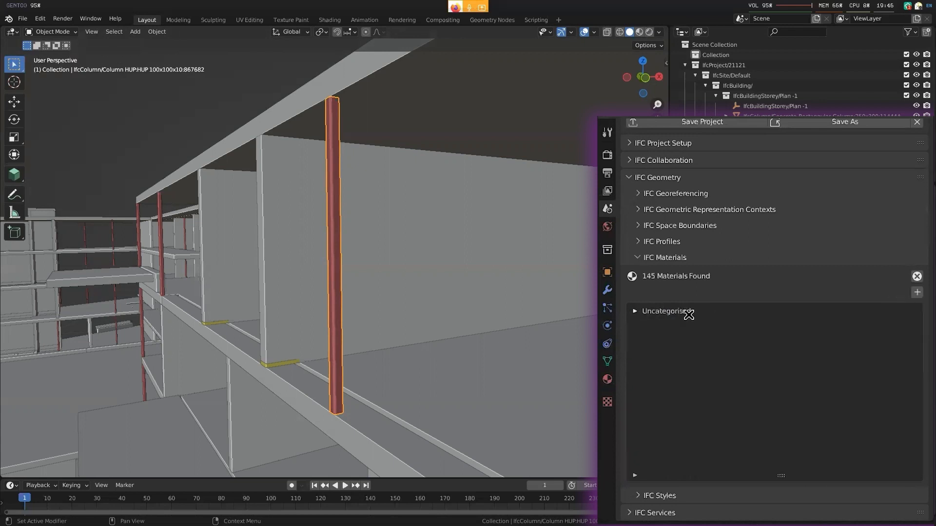
pyautogui.click(635, 311)
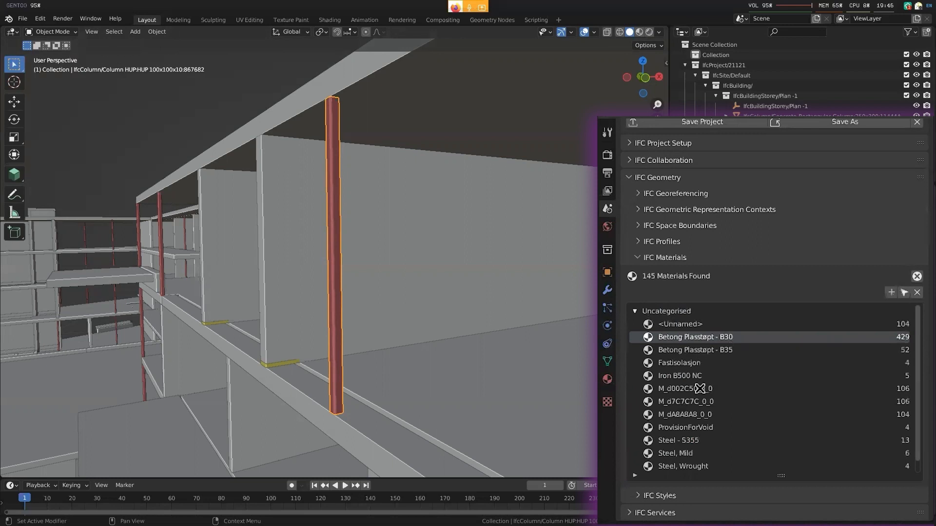
pyautogui.scroll(-3)
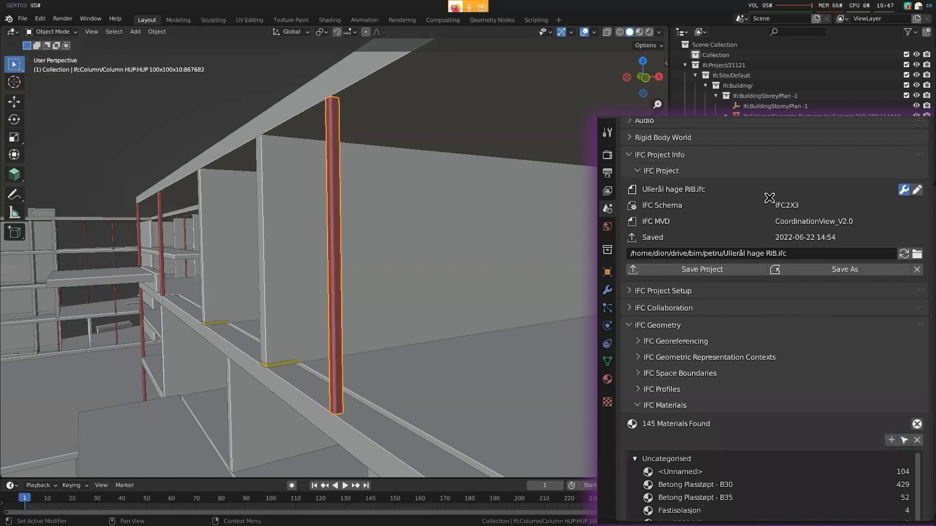
pyautogui.scroll(-3)
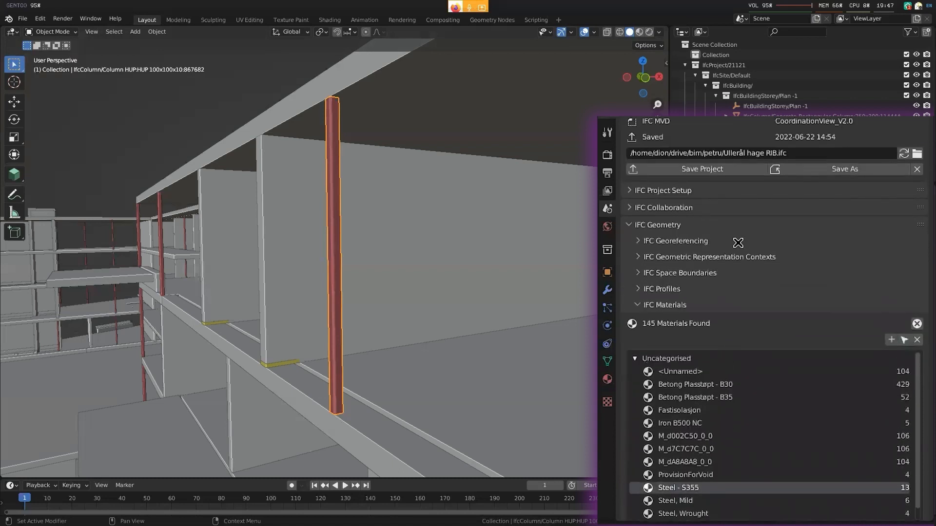
pyautogui.moveTo(727, 247)
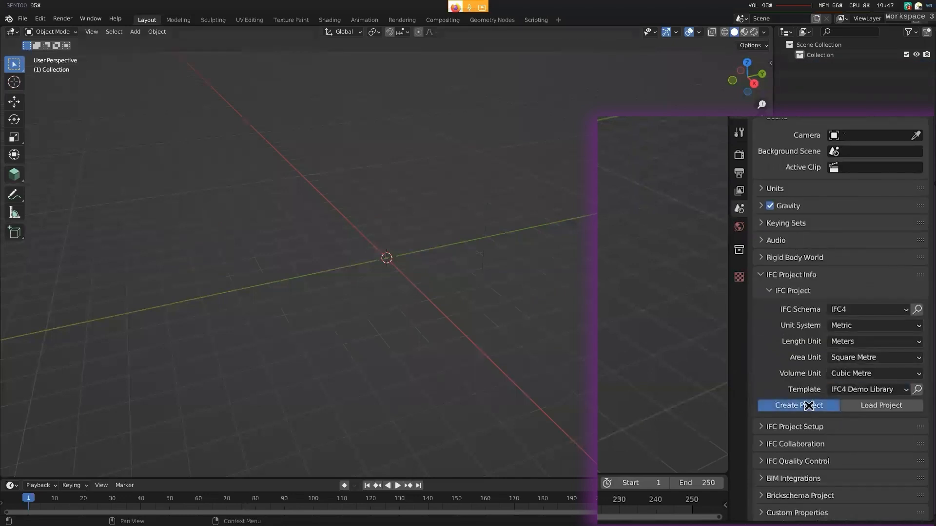
# Create a new IFC4 project from a template and expand its concrete material category showing CON
pyautogui.click(798, 405)
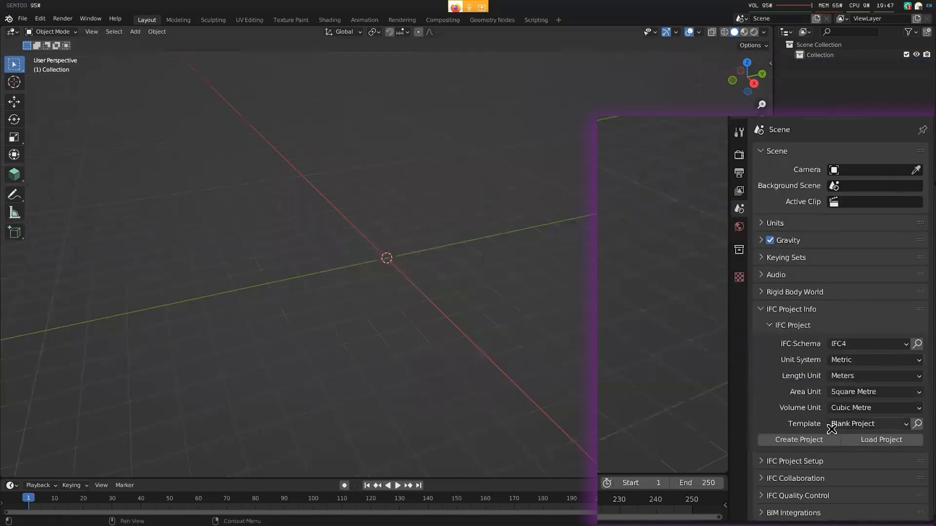
pyautogui.click(798, 440)
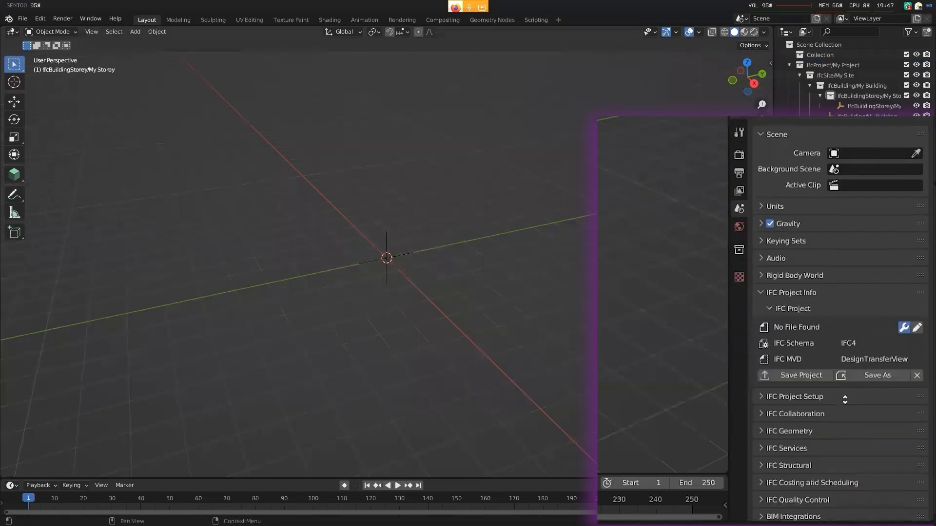
pyautogui.scroll(-3)
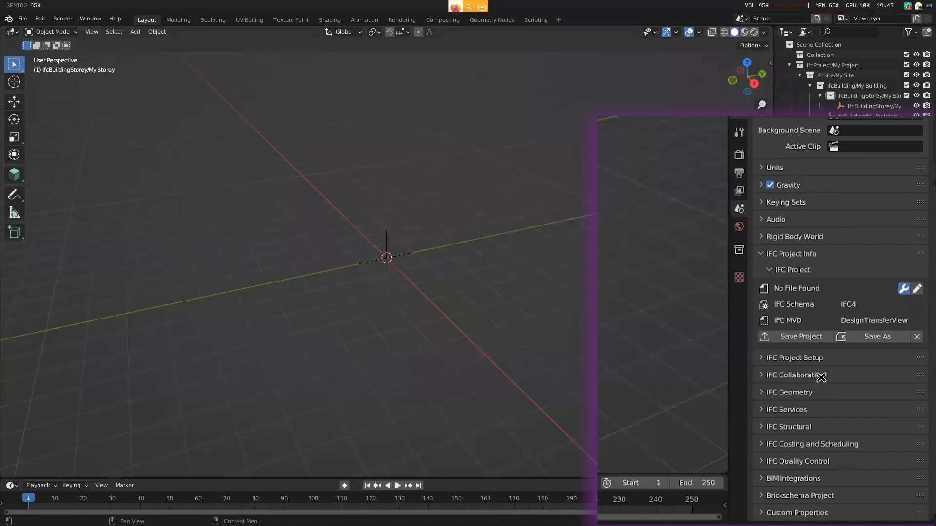
pyautogui.click(761, 392)
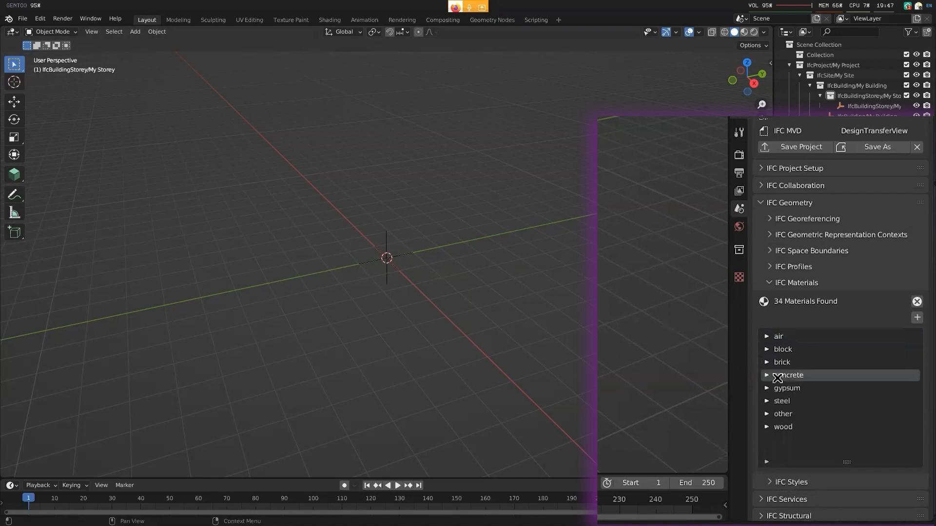
pyautogui.click(767, 374)
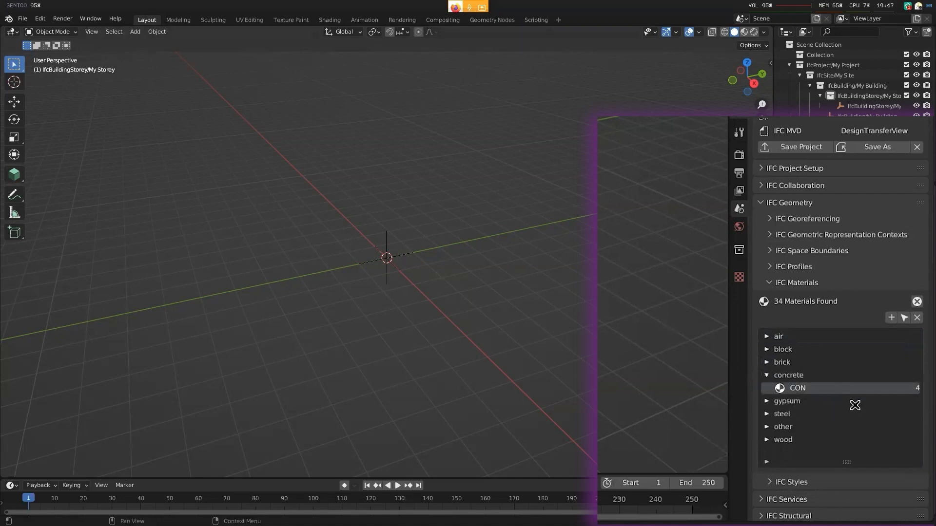
pyautogui.moveTo(813, 387)
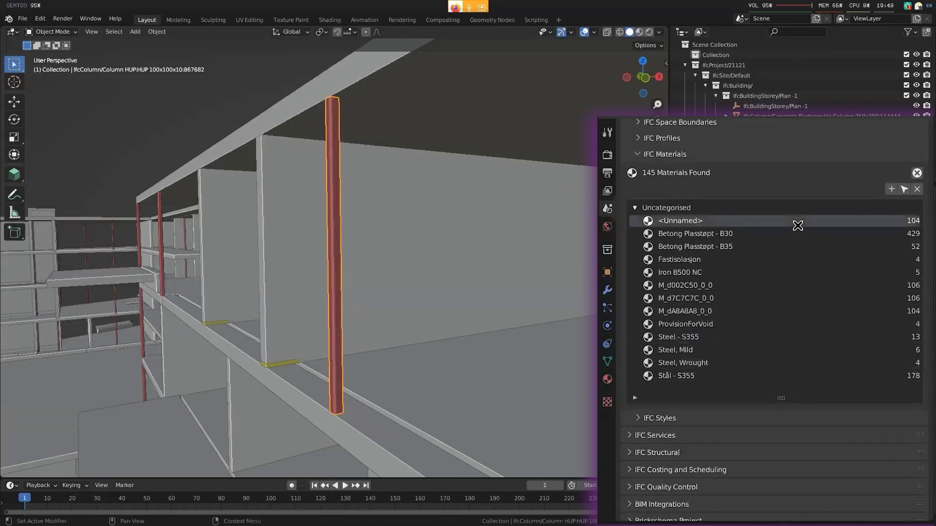
# Pick an entry in the structural model's IFC Materials list
pyautogui.click(695, 246)
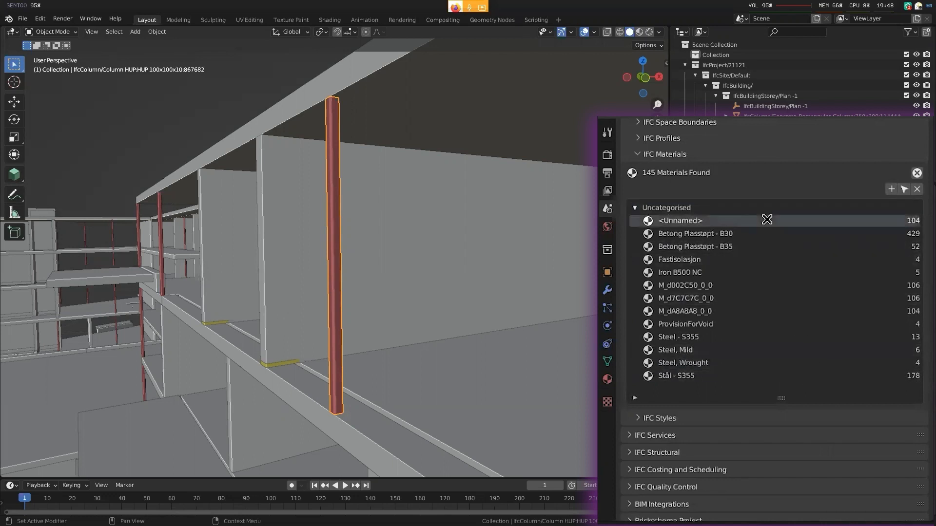
pyautogui.moveTo(680, 220)
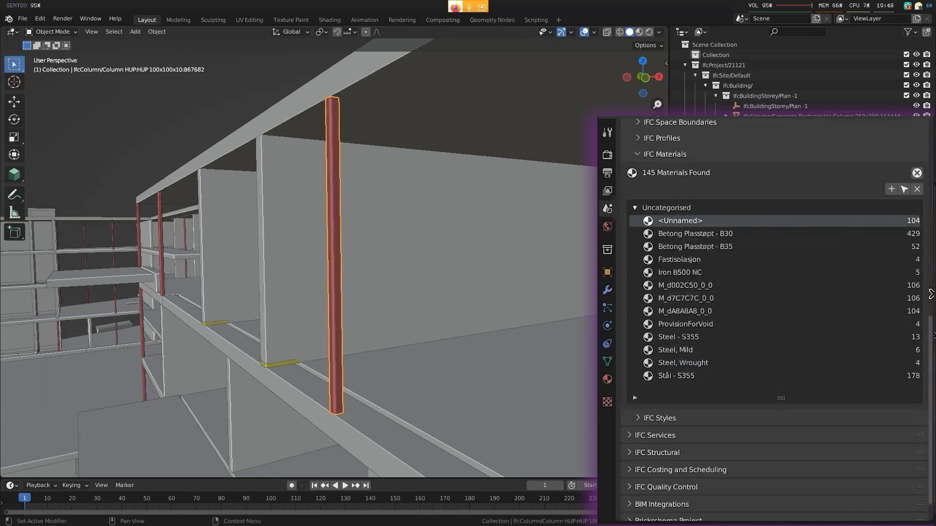
pyautogui.moveTo(743, 292)
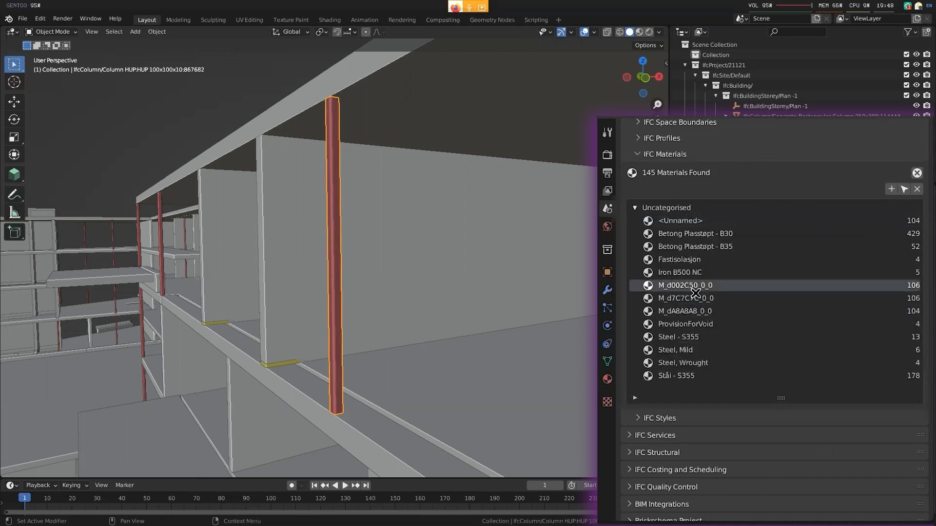
pyautogui.moveTo(692, 316)
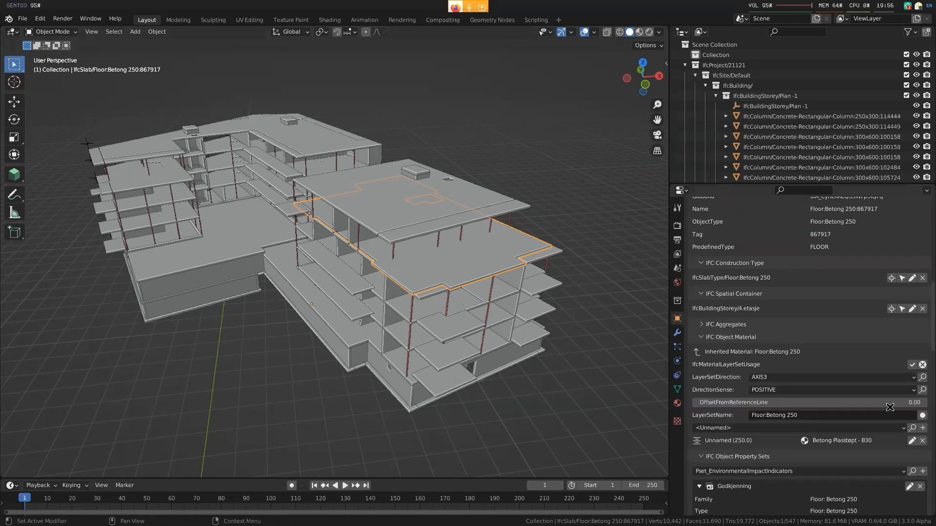
# Scroll the demo project's Object Material panel for the actuator cube
pyautogui.scroll(-3)
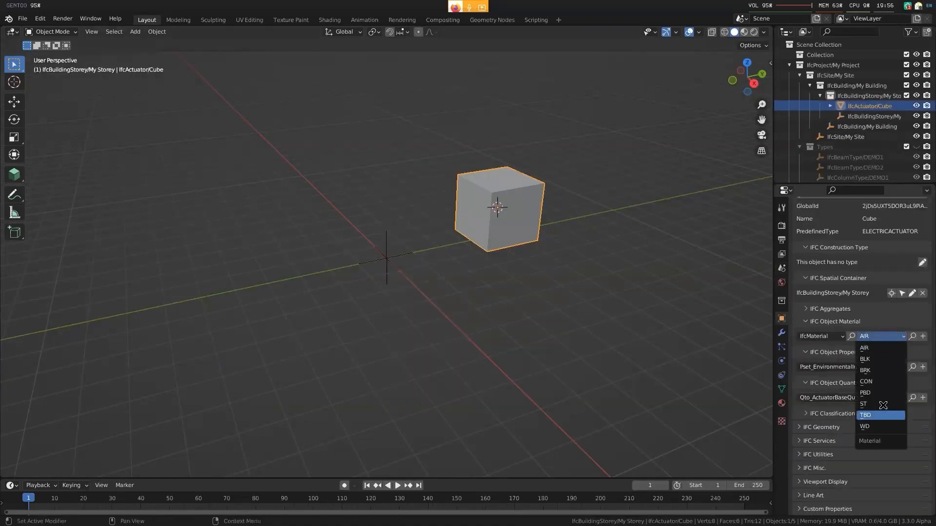
# Show the cube's IFC Material Attributes: Name CON, Category concrete
pyautogui.click(866, 381)
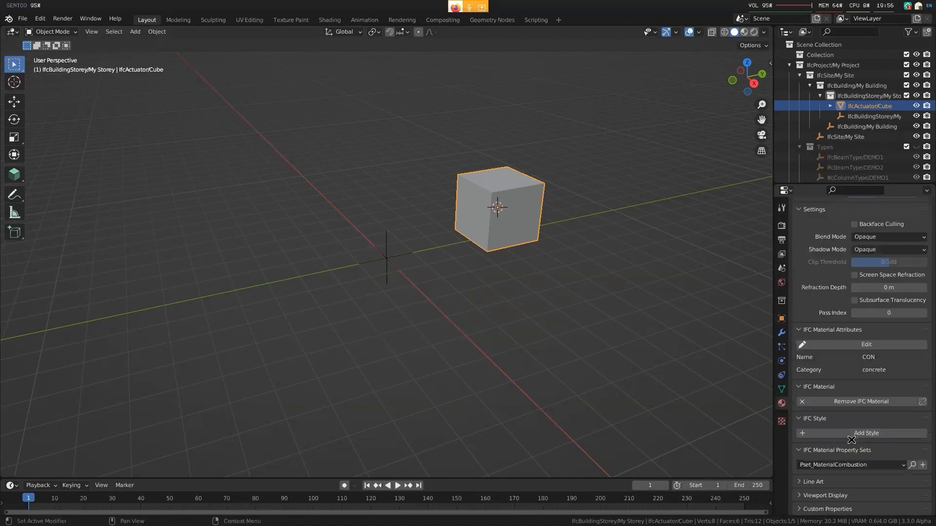
pyautogui.click(847, 464)
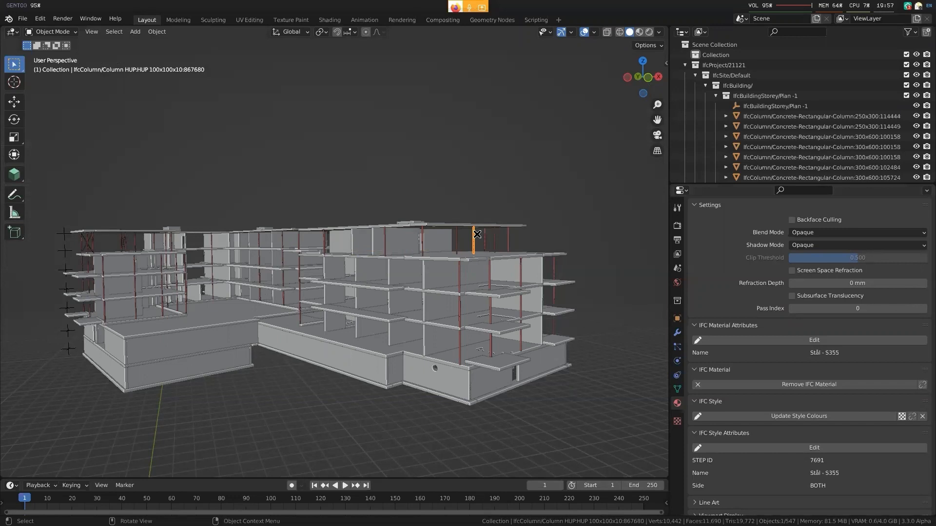
pyautogui.moveTo(190, 114)
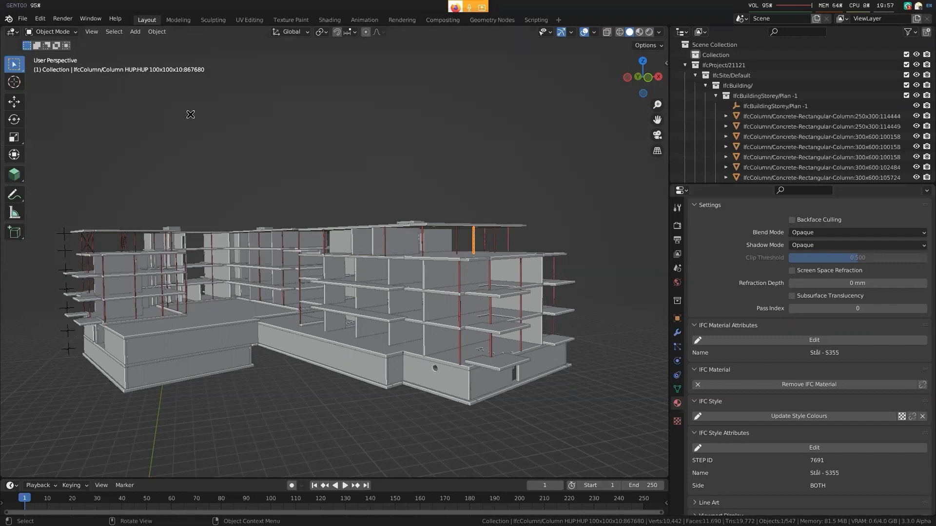
pyautogui.moveTo(489, 300)
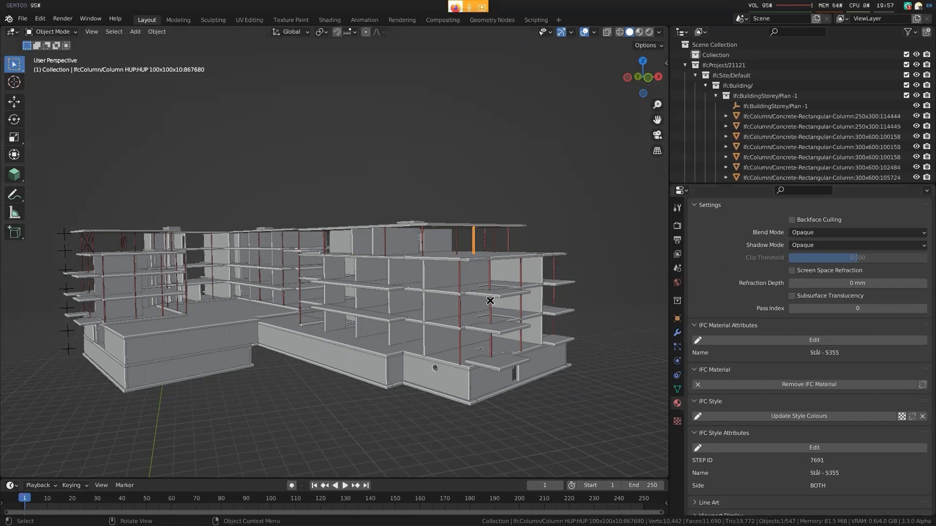
pyautogui.moveTo(159, 79)
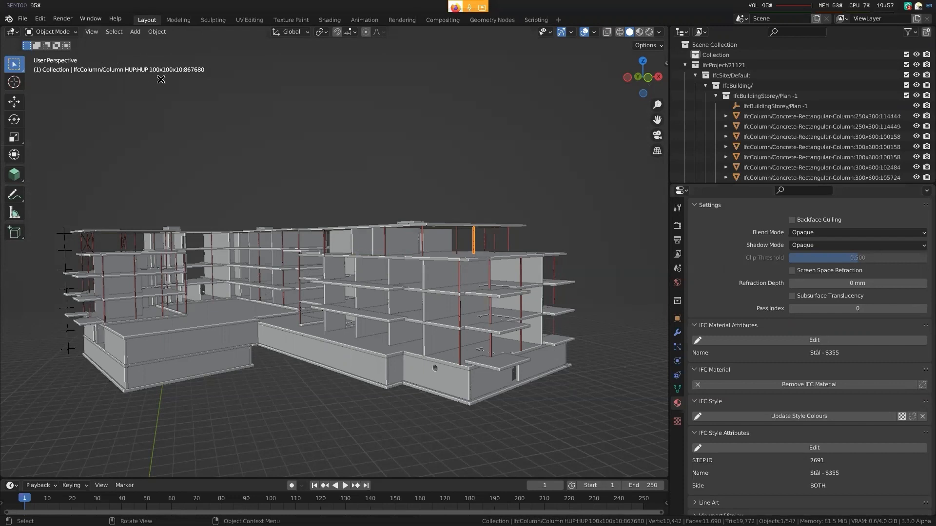
pyautogui.moveTo(261, 128)
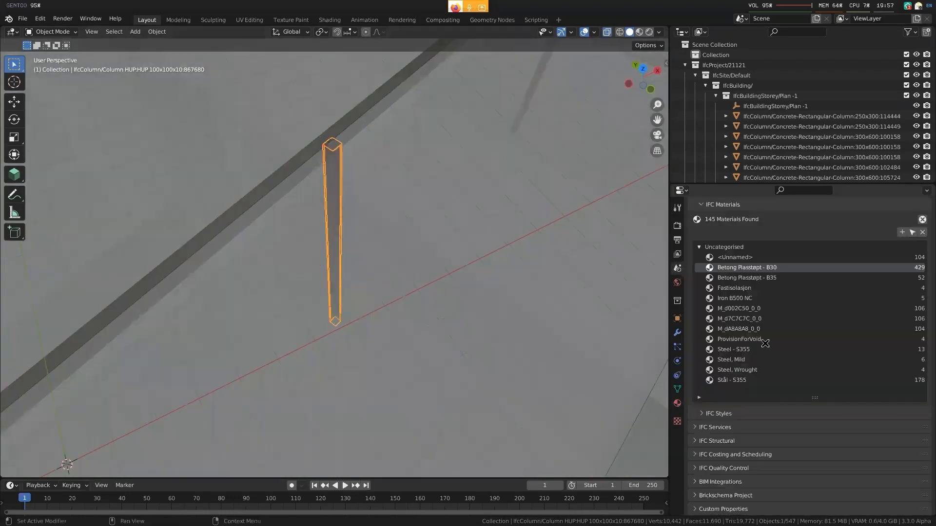
# Scroll Scene properties down to the IFC Profiles panel showing 675 profiles
pyautogui.scroll(-3)
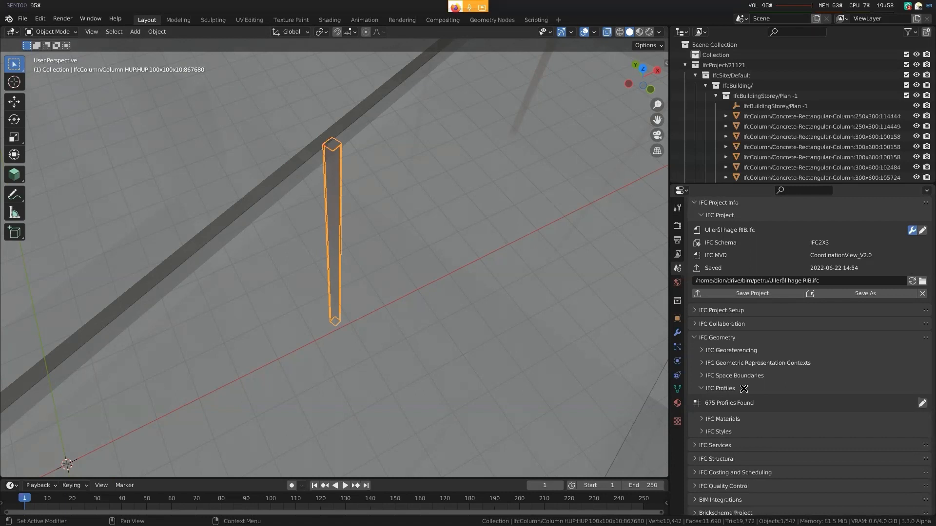
# List all 675 profiles, revealing repeated HUP 100x100x10 and Unnamed entries
pyautogui.click(344, 485)
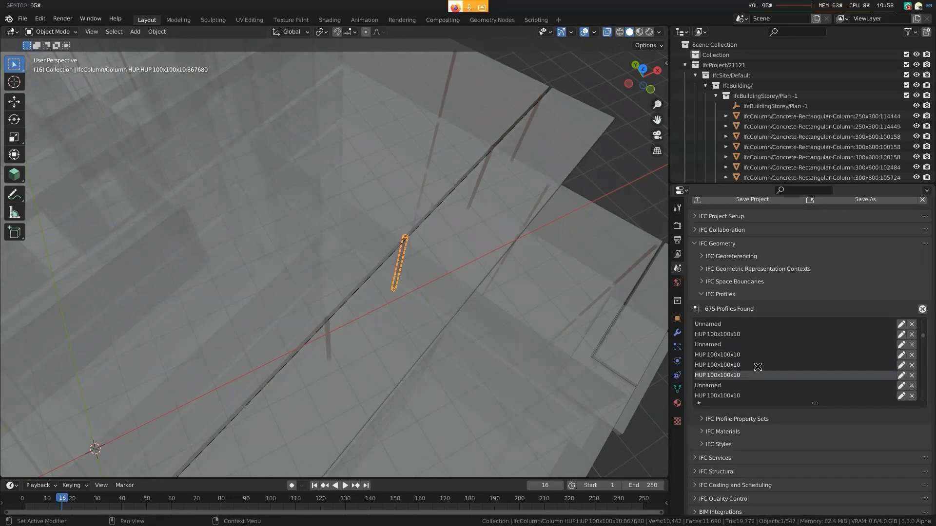
pyautogui.moveTo(717, 354)
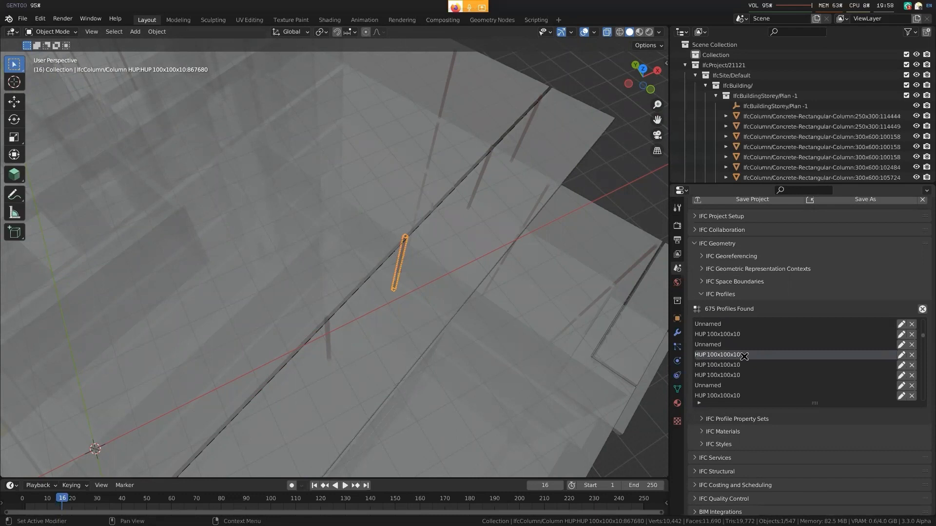
pyautogui.moveTo(743, 355)
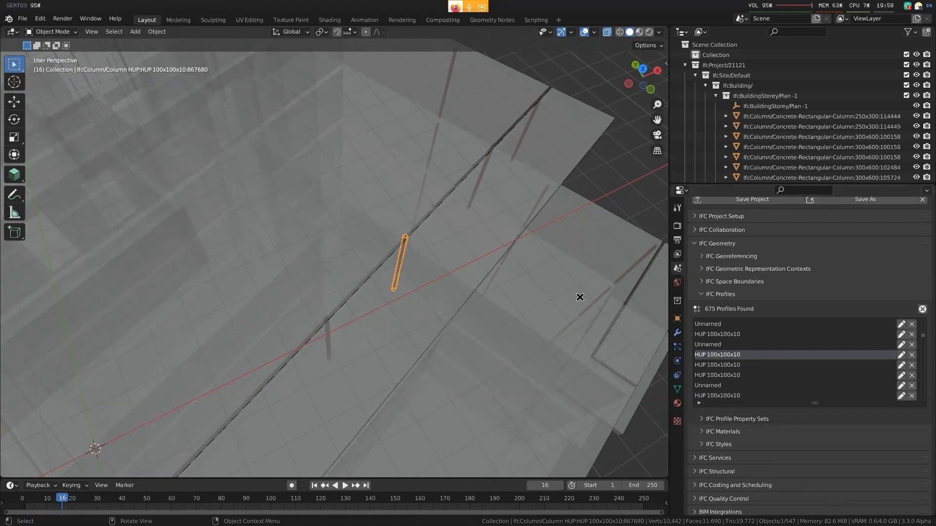
pyautogui.moveTo(778, 385)
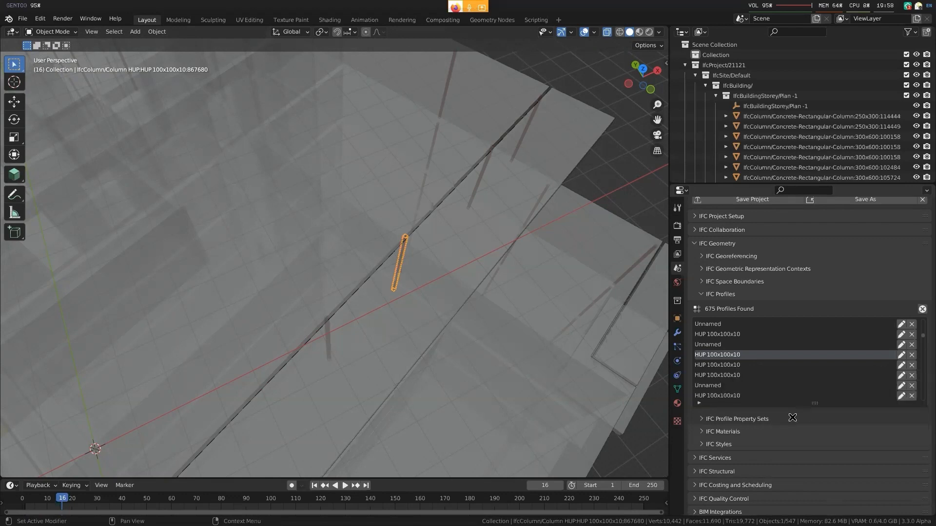
pyautogui.moveTo(565, 283)
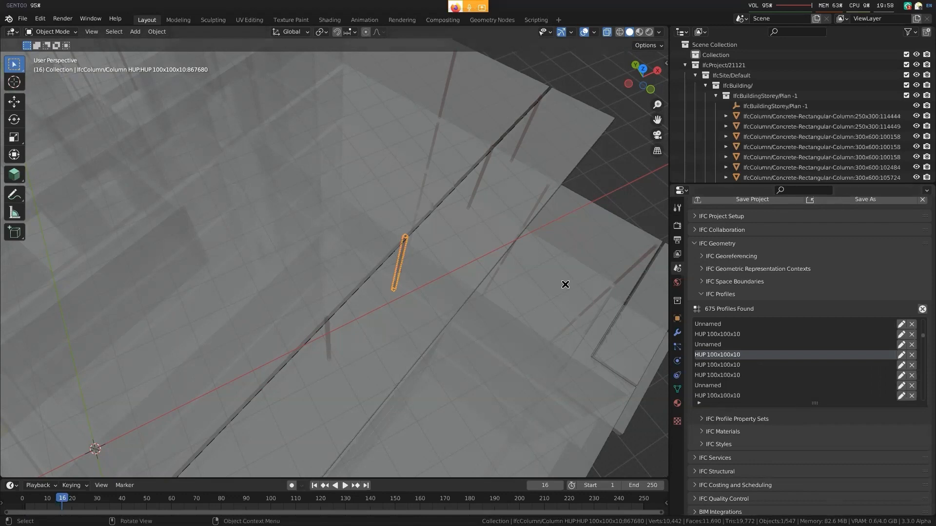